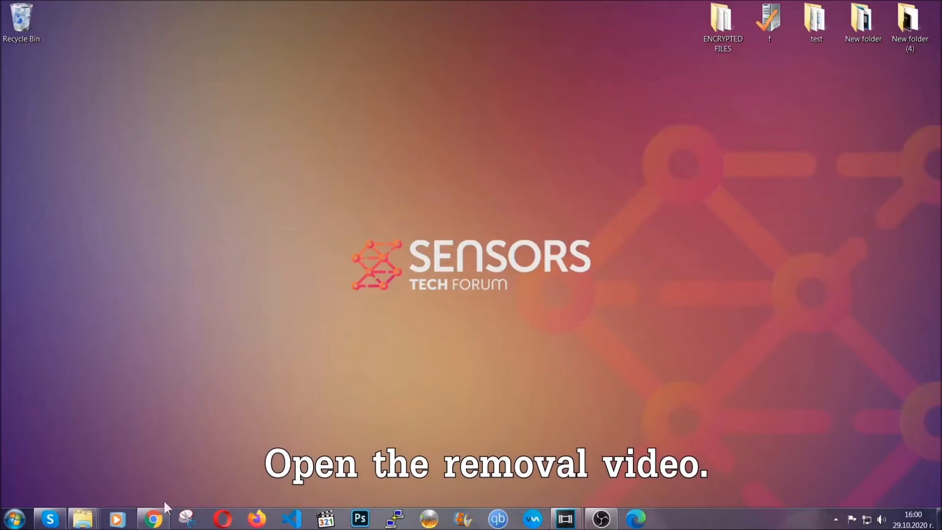
From the YouTube removal video, follow the Full Removal Guide link and download the malware removal tool.
left_click(152, 518)
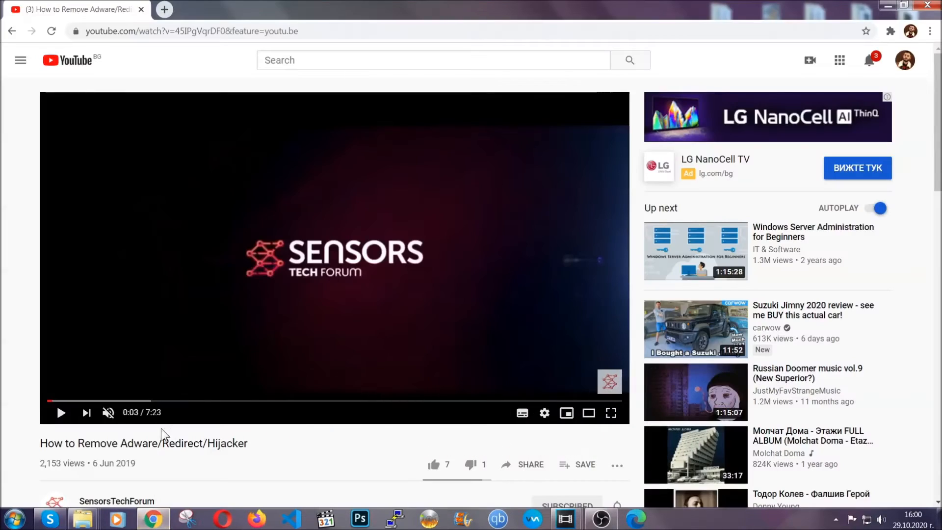
scroll("down", 3)
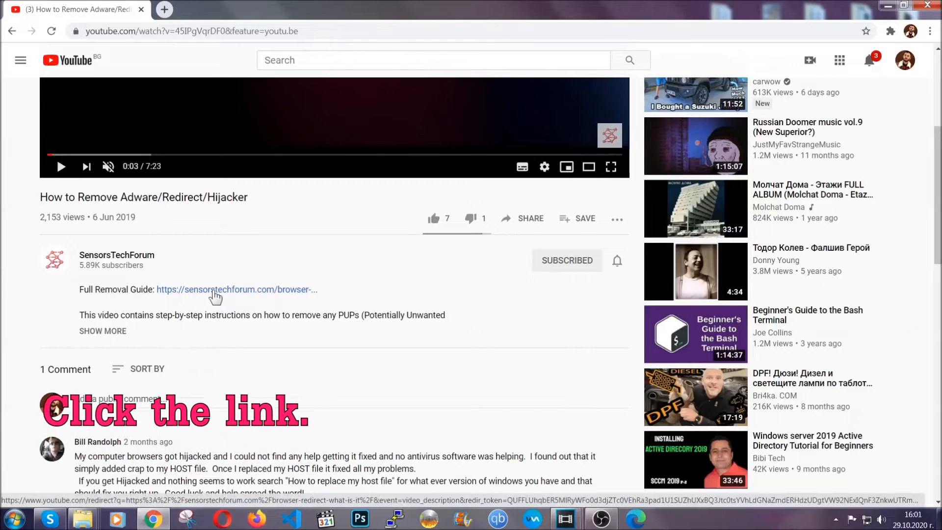
left_click(216, 290)
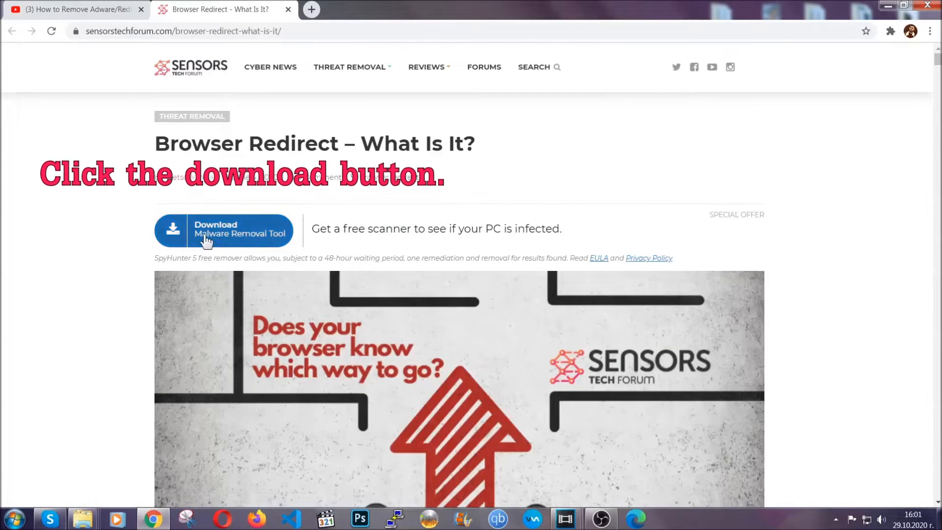
left_click(223, 230)
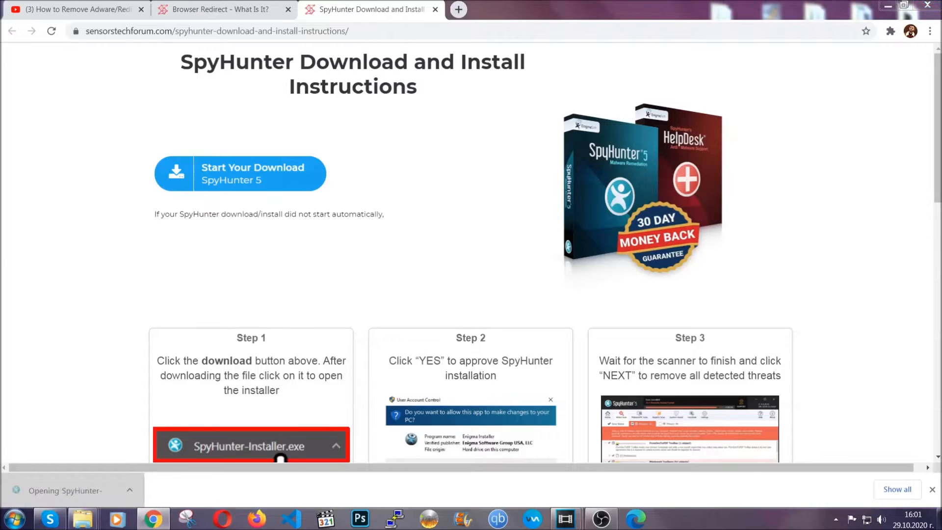
Run SpyHunter-Installer.exe in English, accept the EULA and install until Setup Successful.
left_click(251, 446)
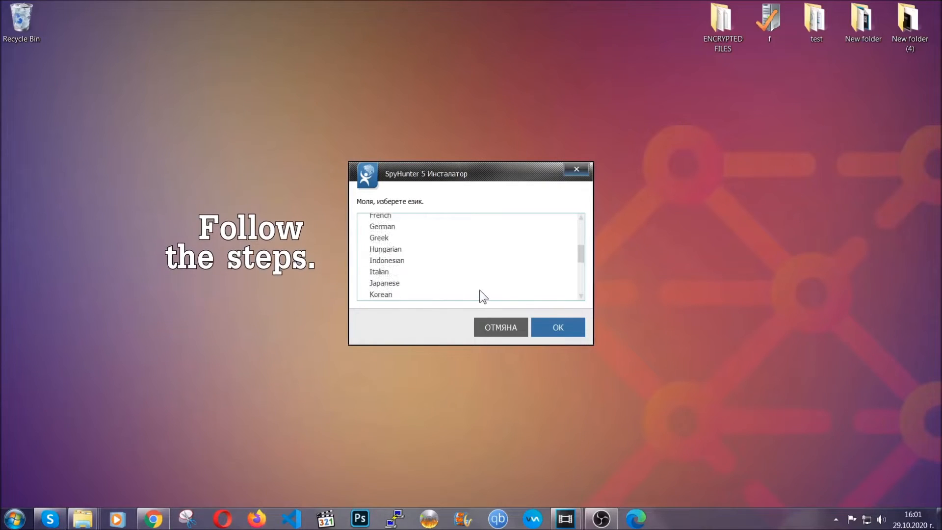
left_click(381, 251)
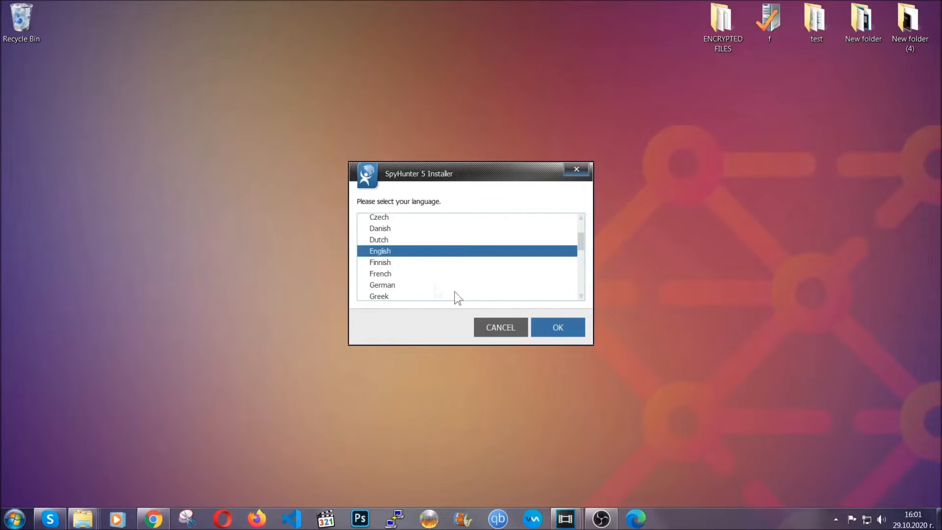
left_click(558, 327)
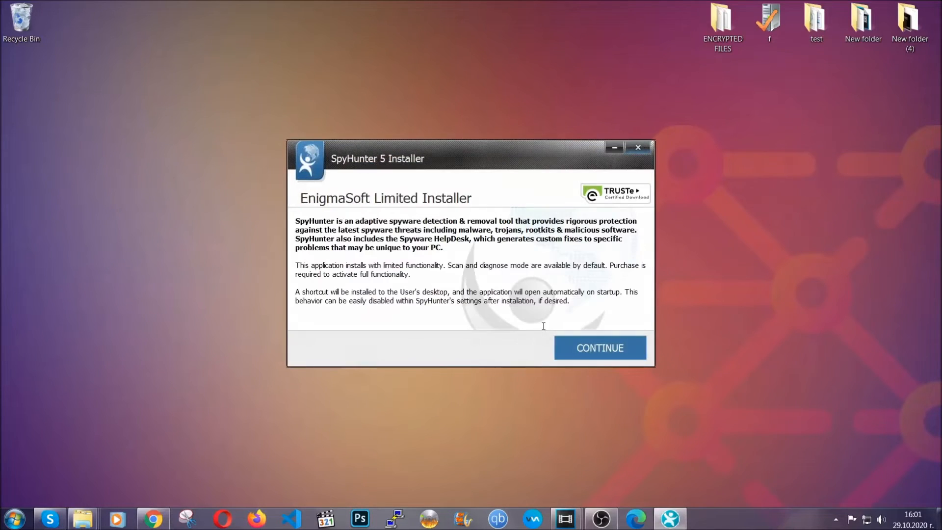
left_click(600, 348)
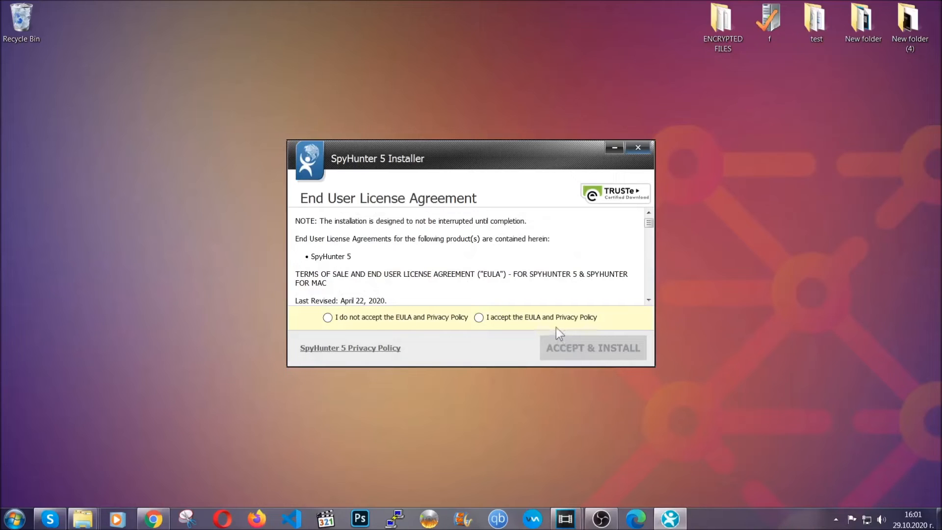
left_click(594, 347)
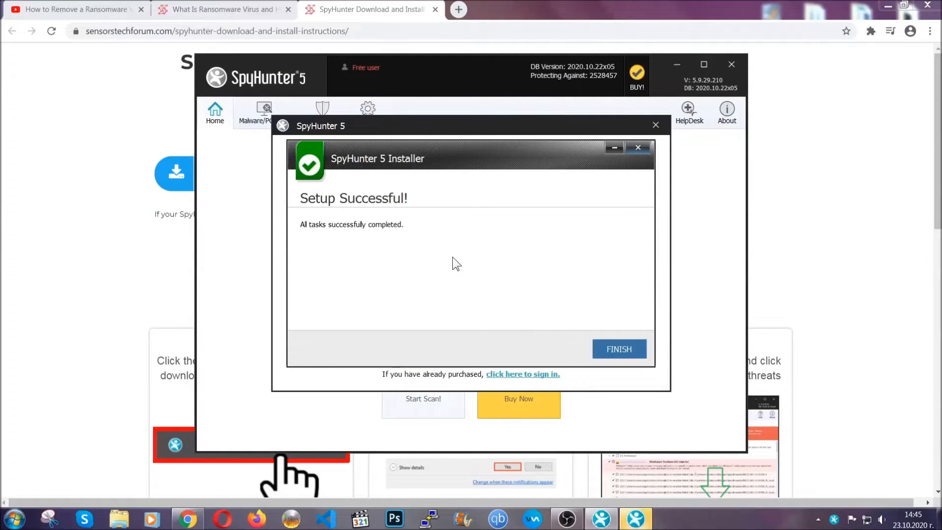
Finish the installer and proceed past the scan result for the low-severity PUP Keygen.exe.
left_click(619, 349)
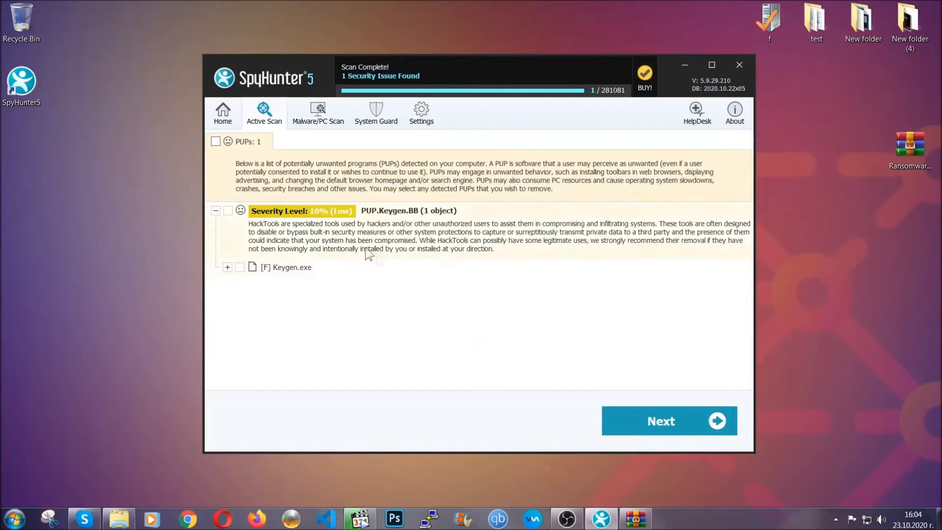
left_click(216, 141)
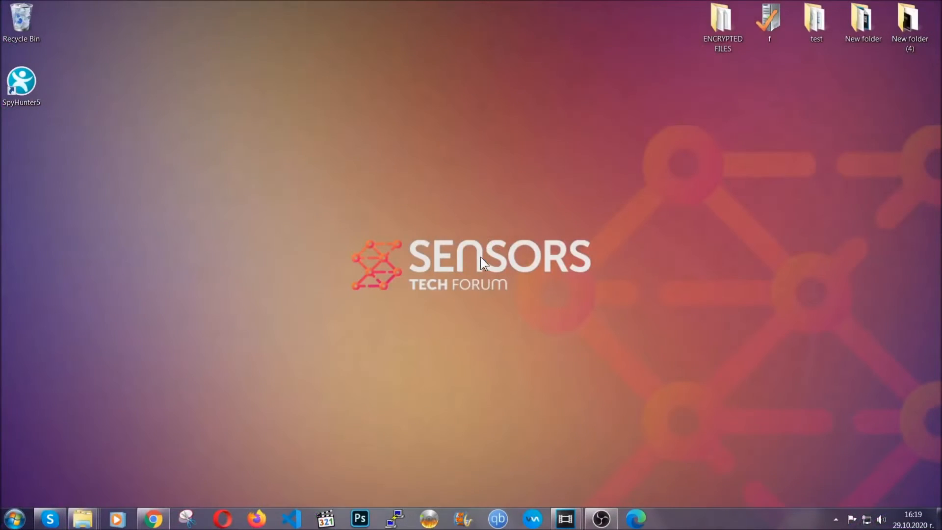
Run appwiz.cpl and select SUSPICIOUS PROGRAM in Programs and Features.
key("Win+r")
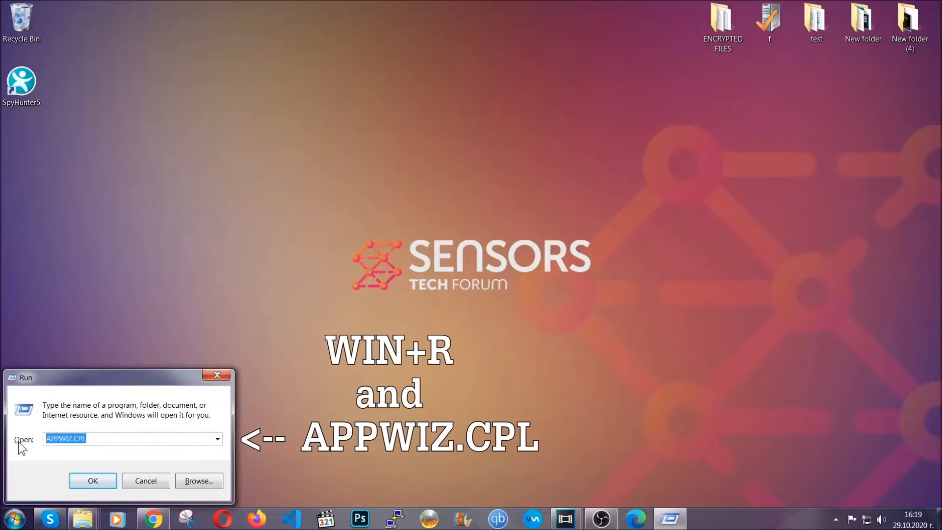
left_click(93, 481)
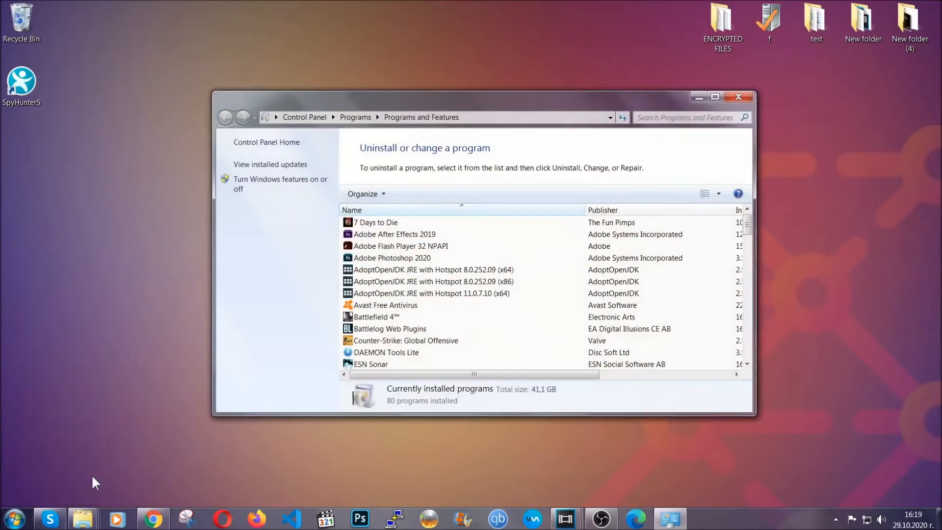
scroll("down", 3)
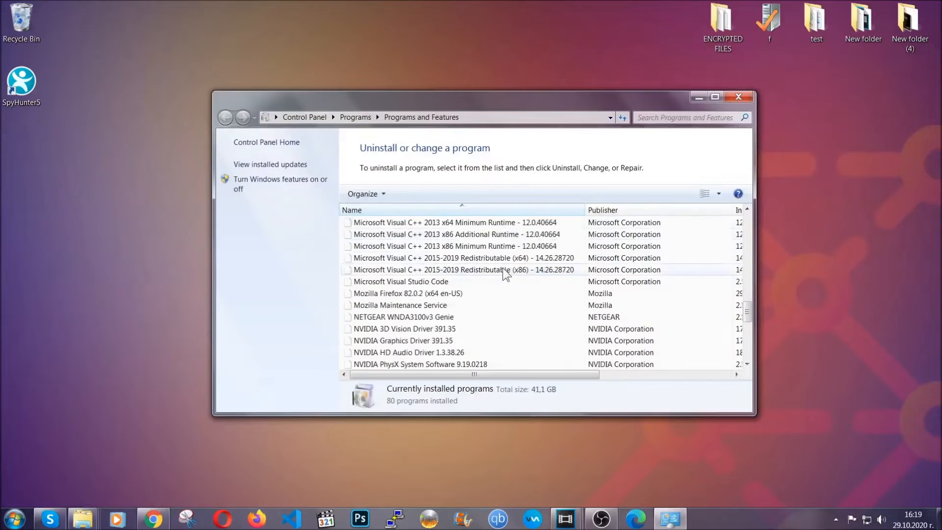
scroll("down", 3)
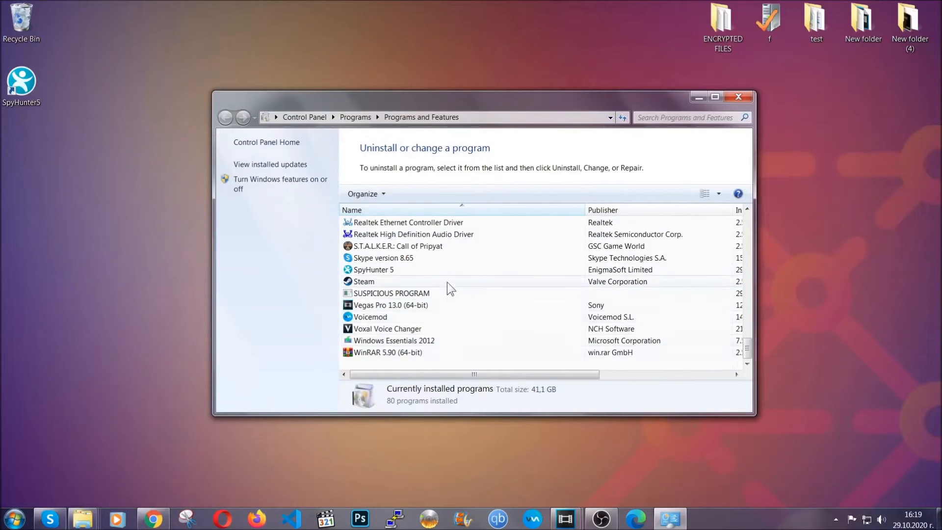
left_click(390, 292)
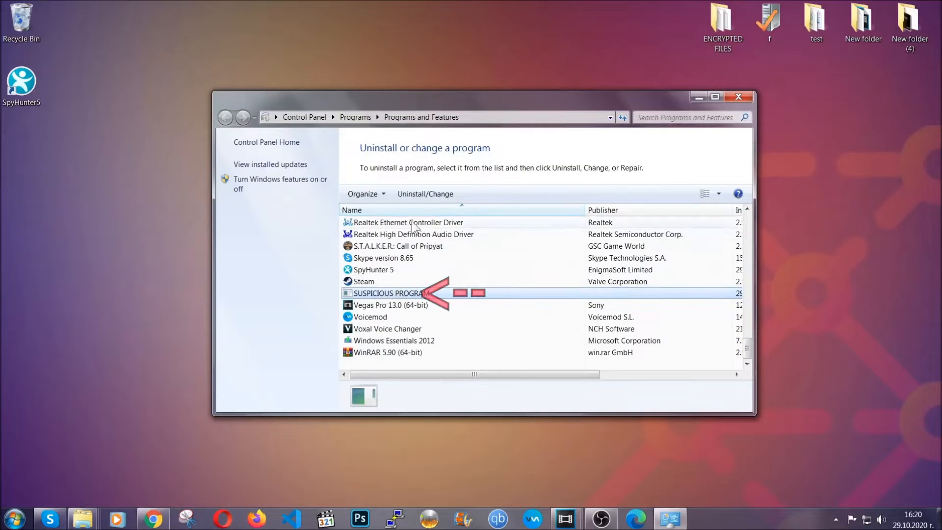
Uninstall SUSPICIOUS PROGRAM and confirm the successful removal message.
left_click(425, 193)
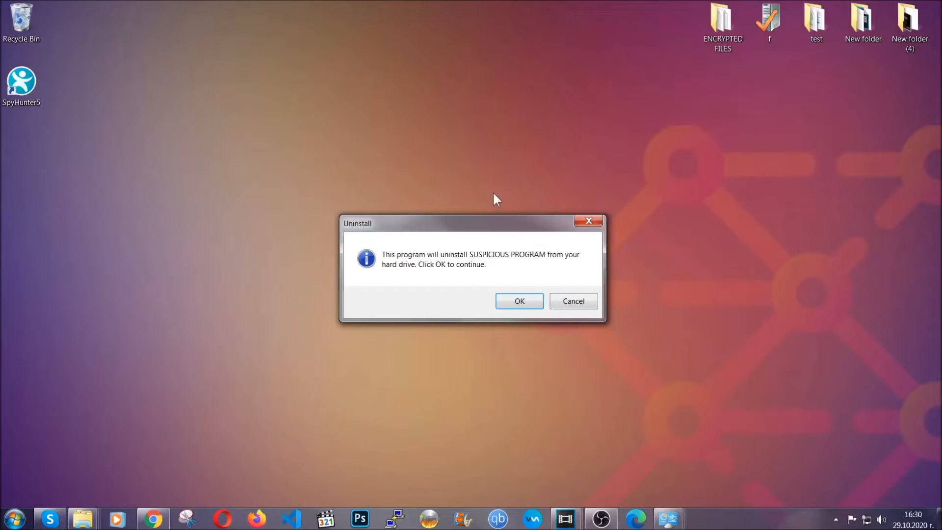
mouse_move(485, 265)
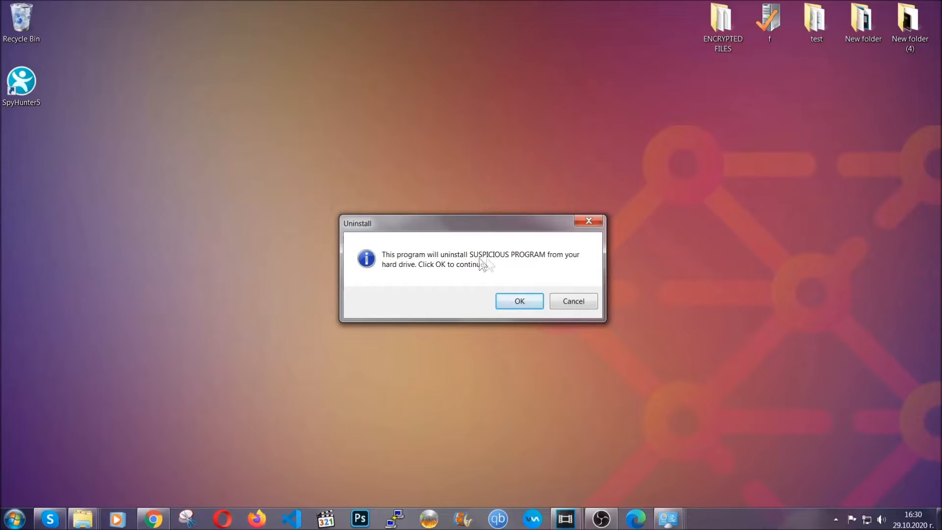
left_click(520, 302)
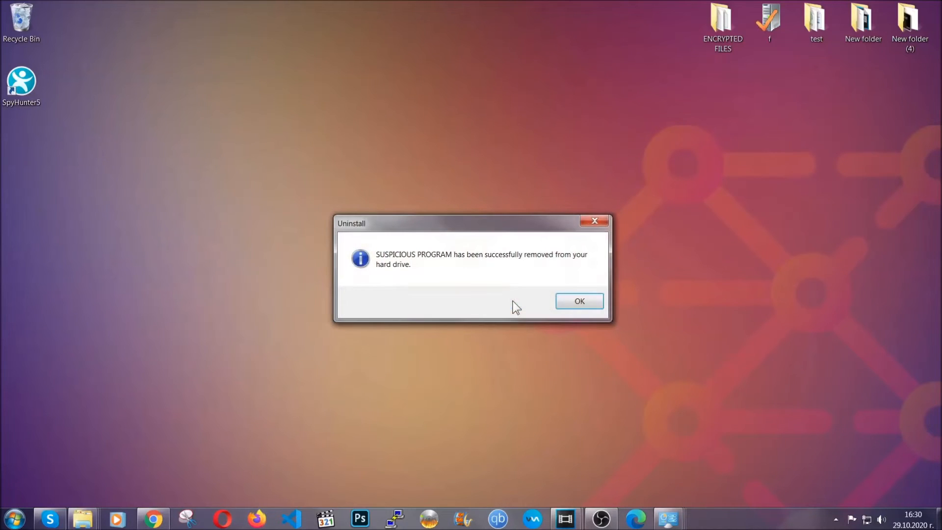
mouse_move(561, 271)
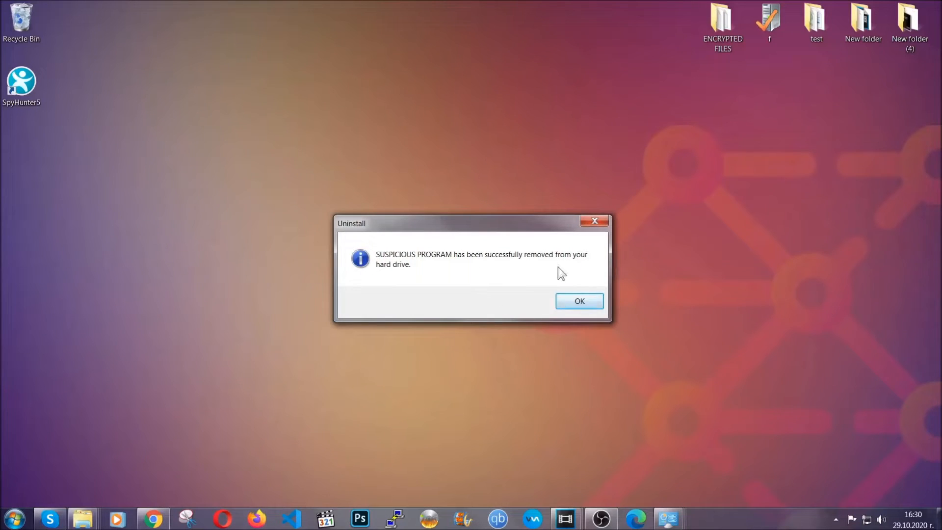
left_click(580, 301)
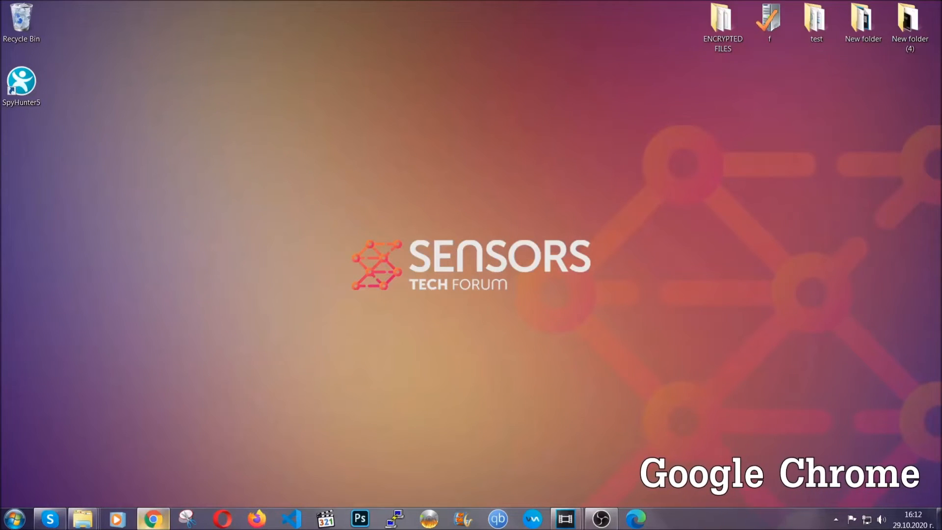
Go to chrome://settings/clearBrowserData to reach the Clear browsing data dialog.
left_click(153, 529)
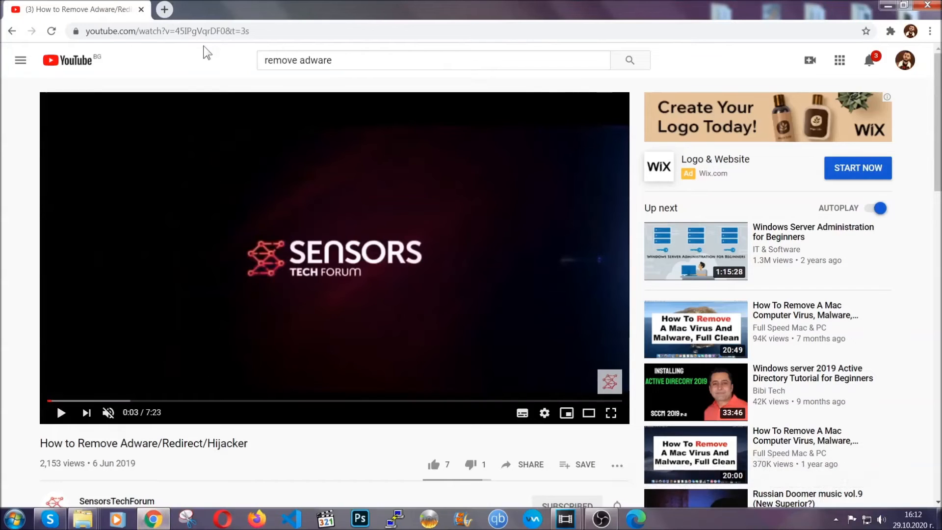
type("chrome://settings/clearbrowserdata")
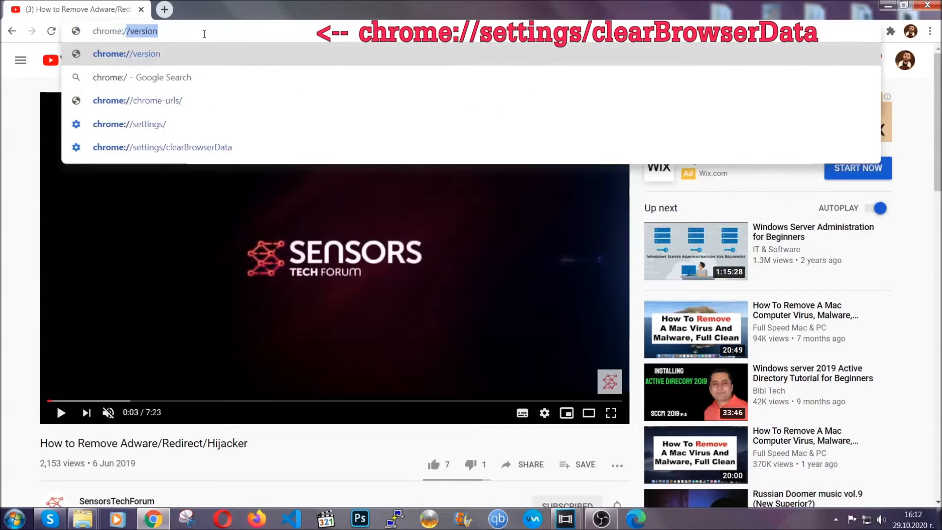
type("chrome://settings/clearBrowserData")
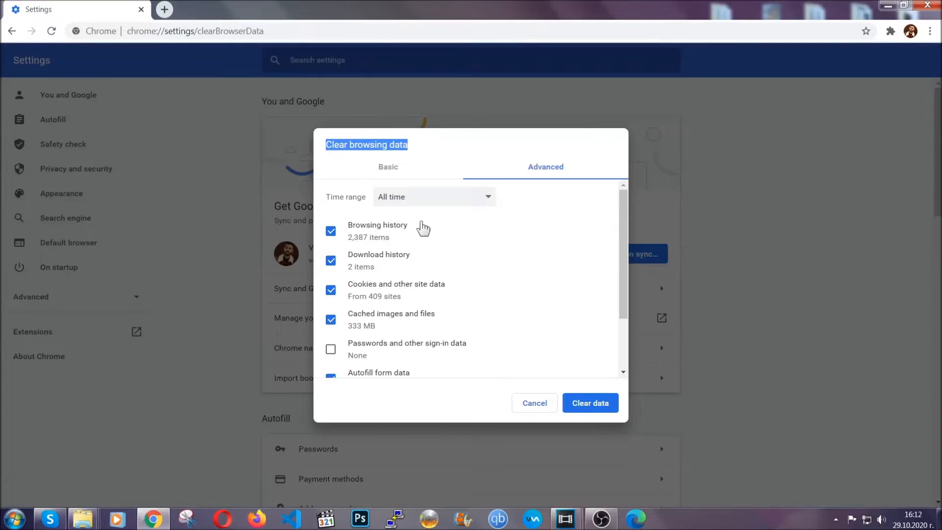
Clear Chrome browsing data for All time, keeping everything except Passwords ticked.
left_click(433, 197)
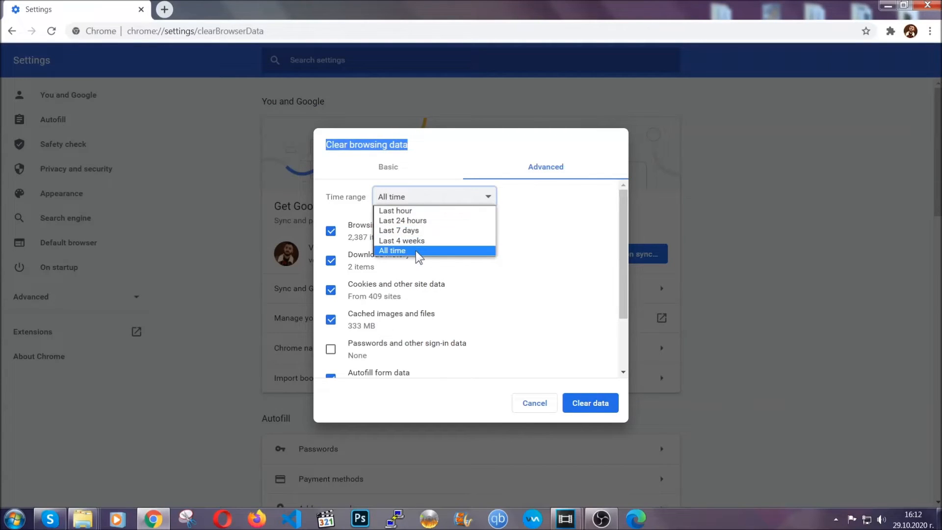
left_click(392, 251)
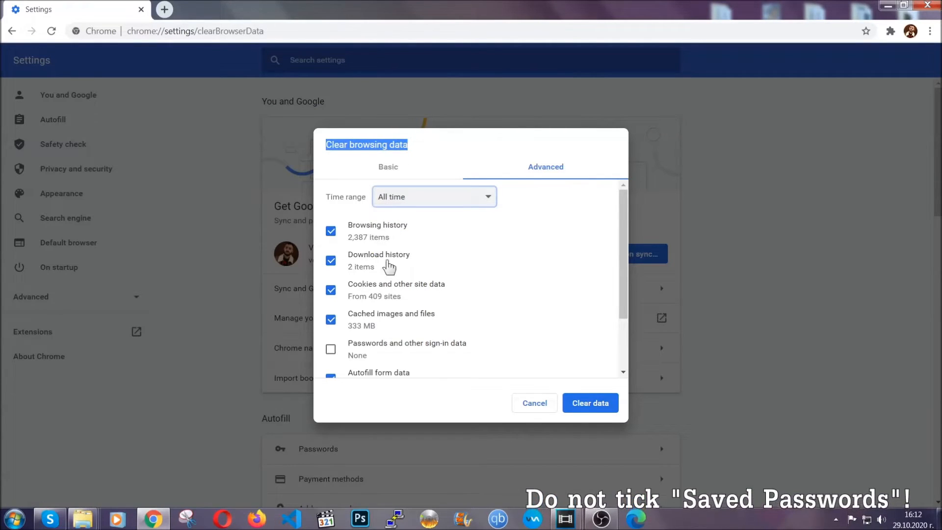
scroll("down", 3)
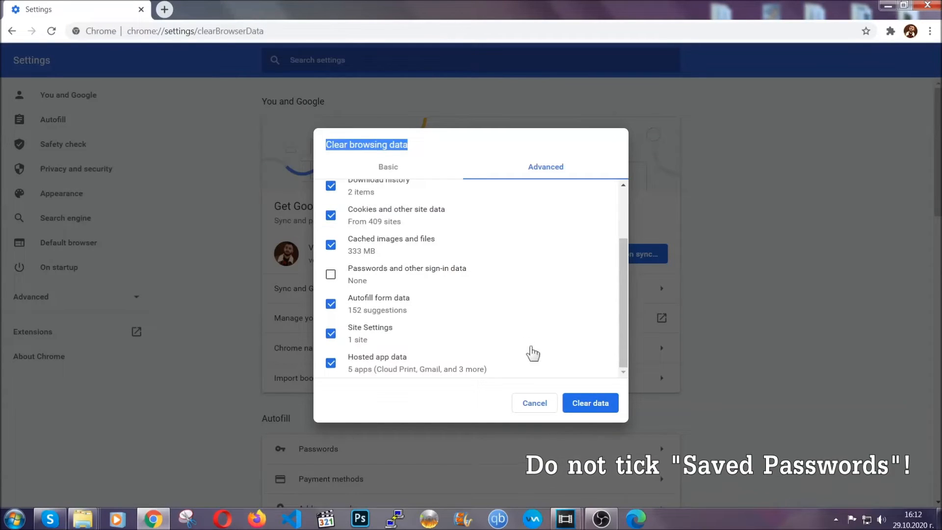
left_click(590, 403)
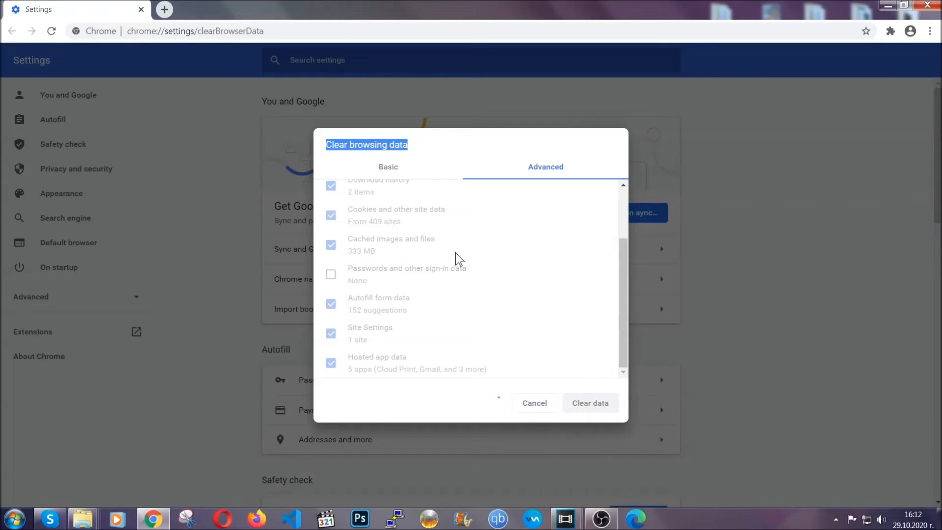
left_click(590, 403)
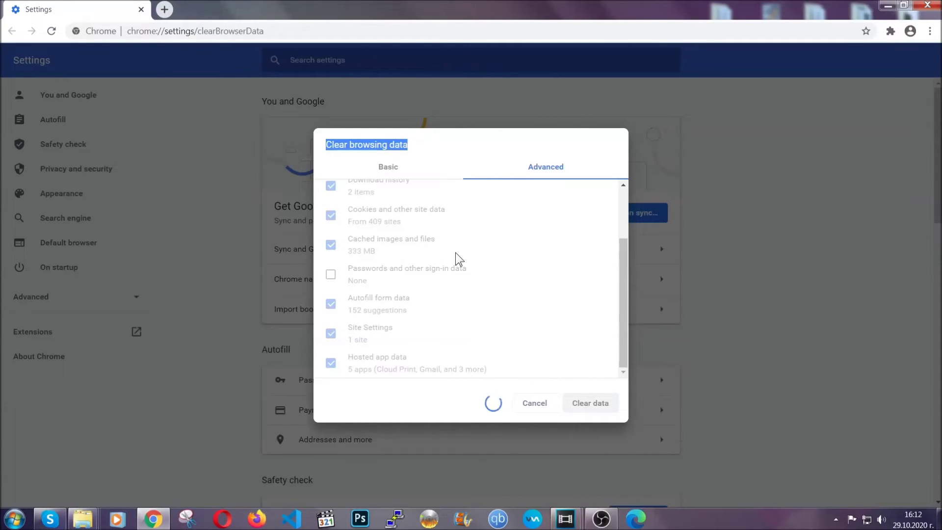
left_click(590, 403)
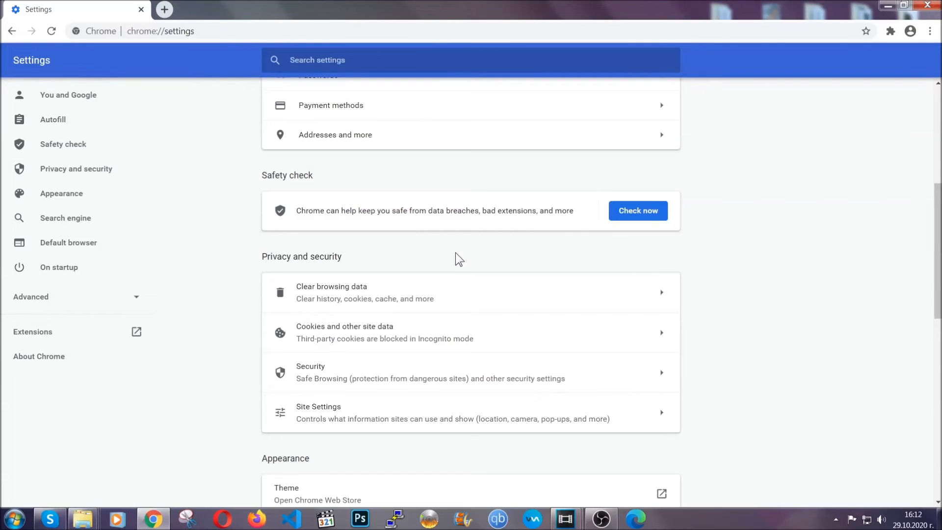
mouse_move(929, 31)
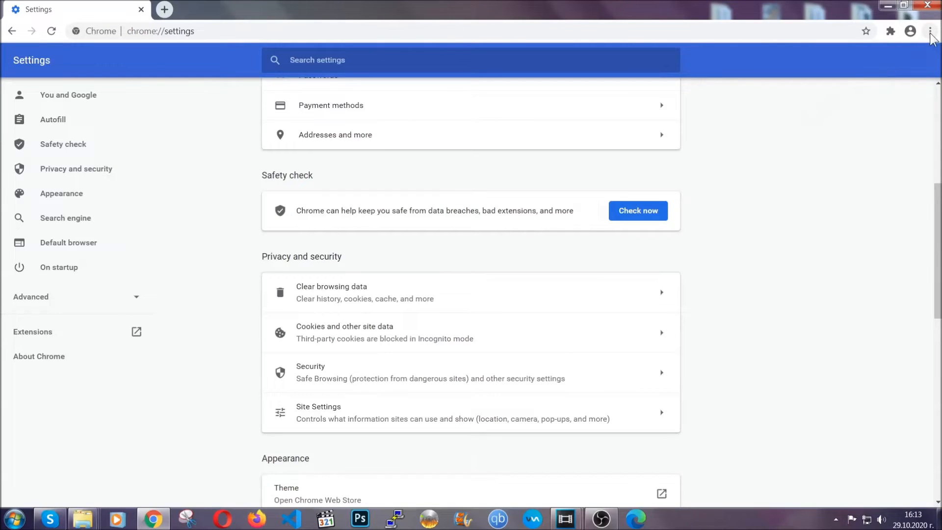
Remove the corrupted Bulk Media Downloader extension from Chrome's Extensions page.
left_click(931, 31)
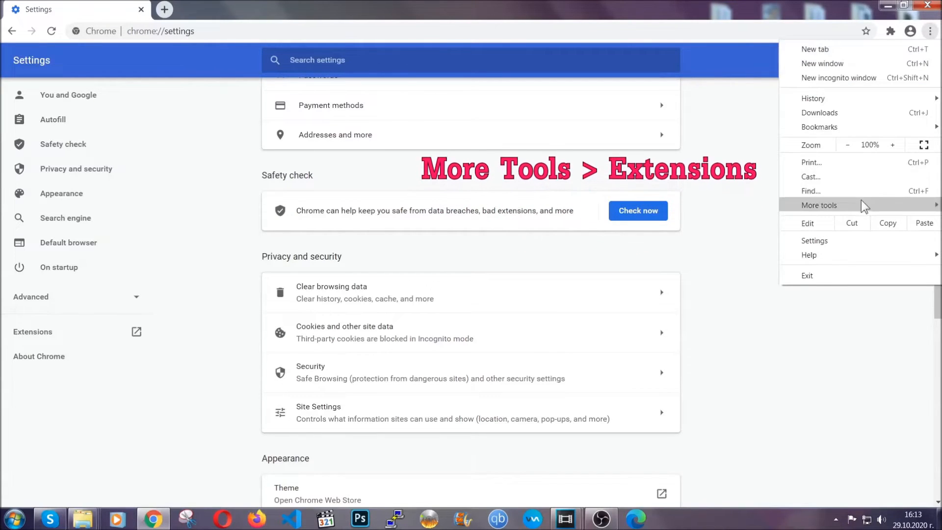
left_click(818, 206)
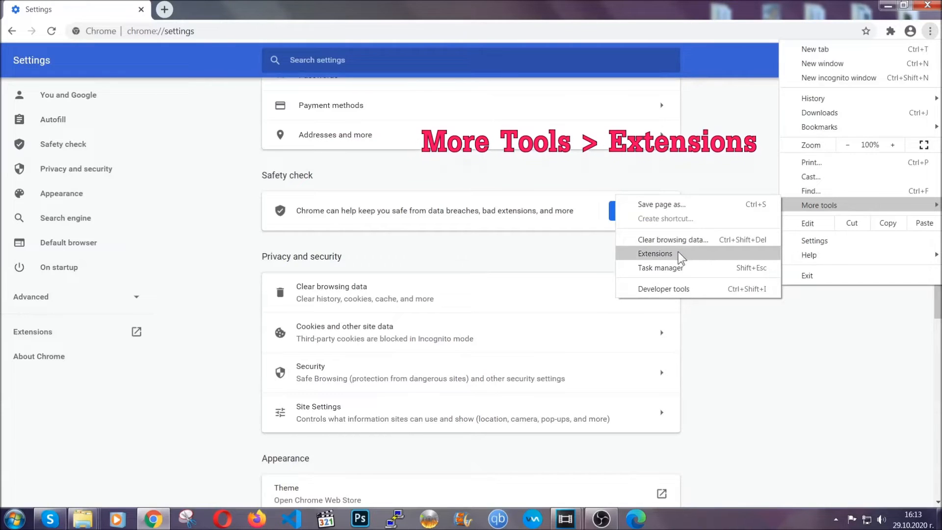
left_click(655, 253)
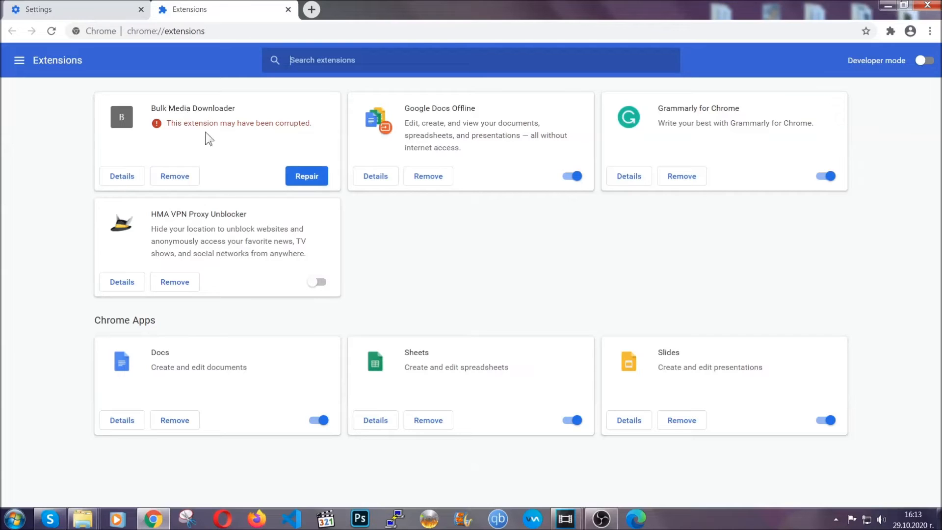
left_click(175, 176)
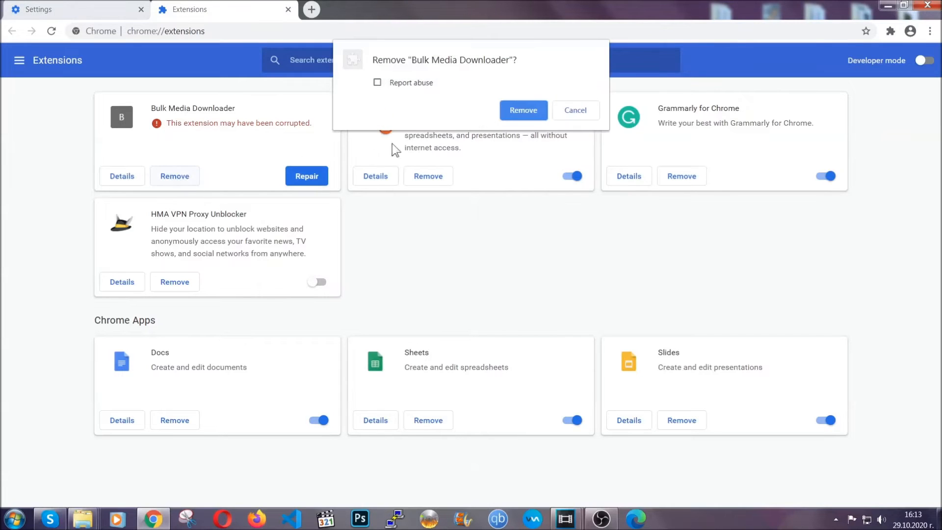
left_click(524, 110)
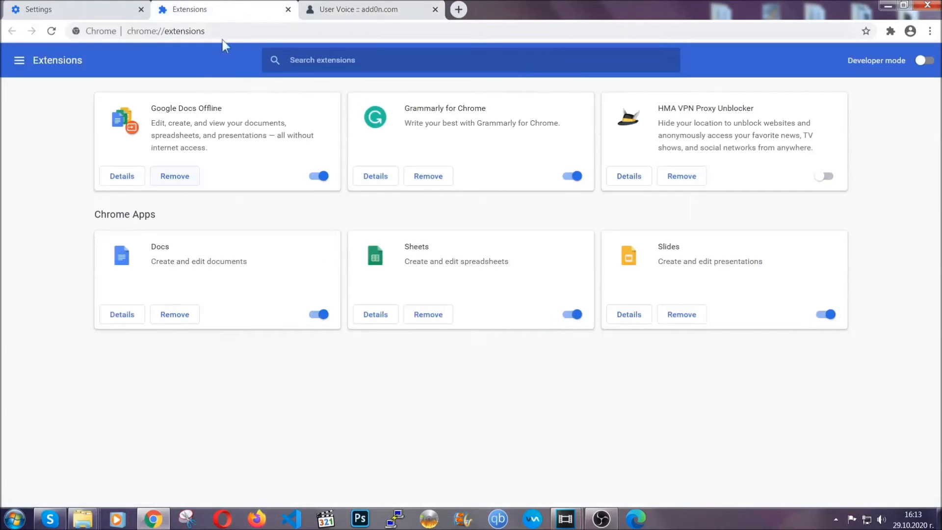
Refresh Firefox to defaults from about:support and finish the Import Wizard.
left_click(434, 9)
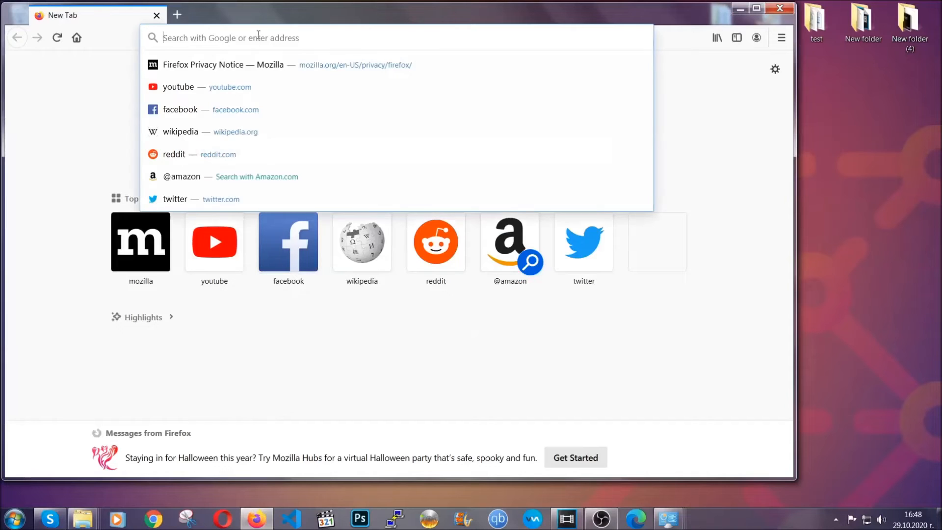
type("about:support")
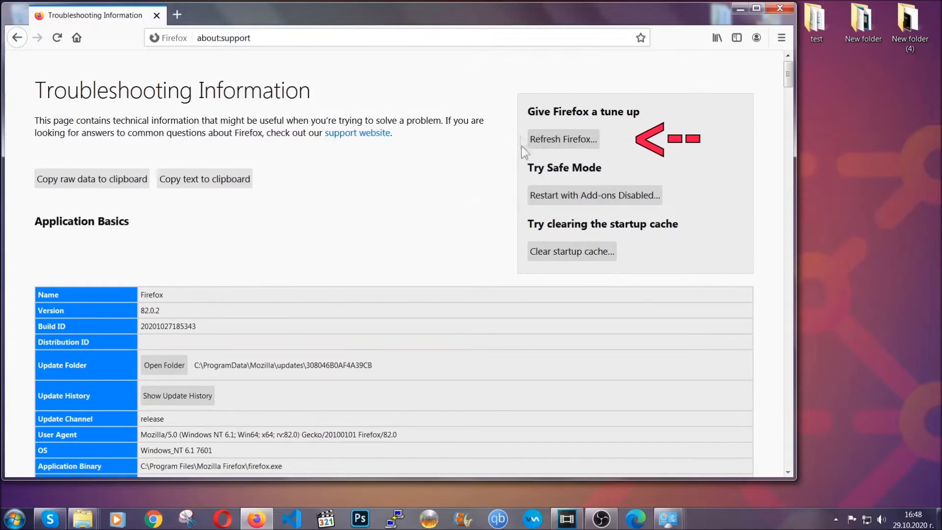
mouse_move(558, 150)
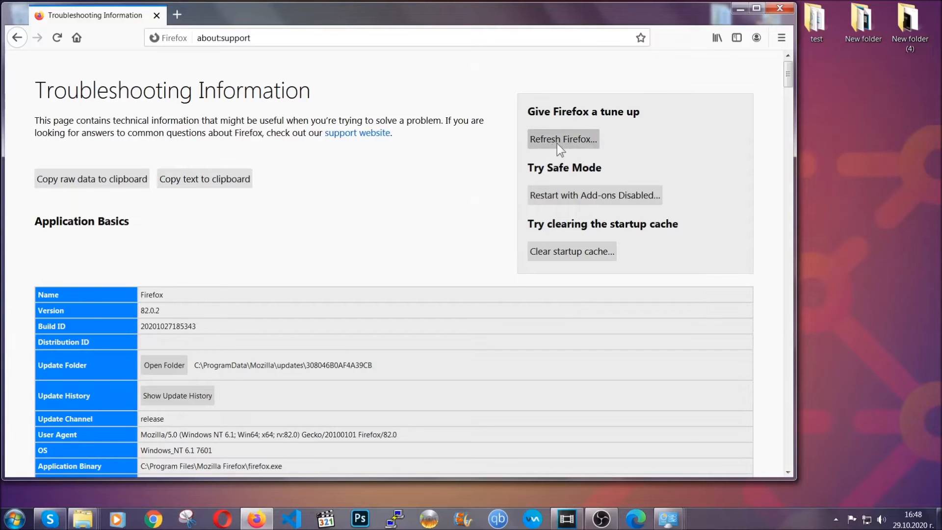
left_click(563, 139)
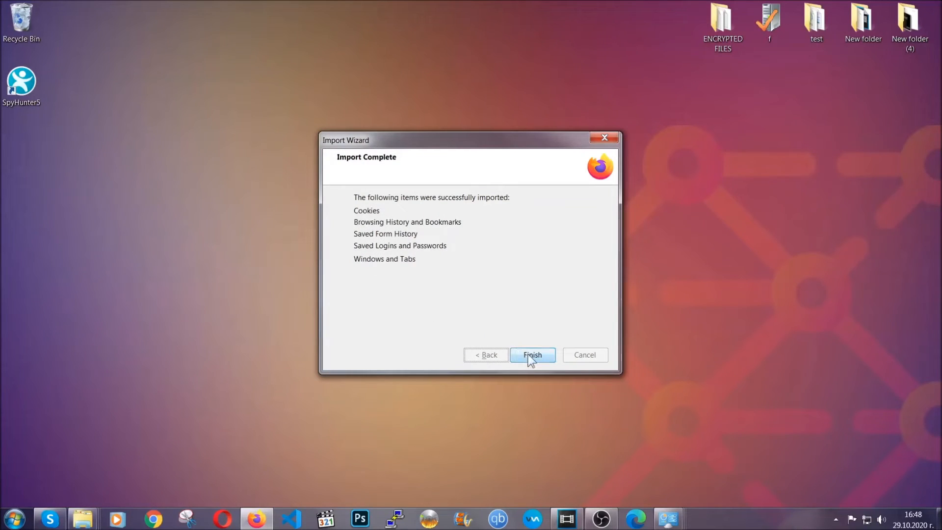
left_click(533, 355)
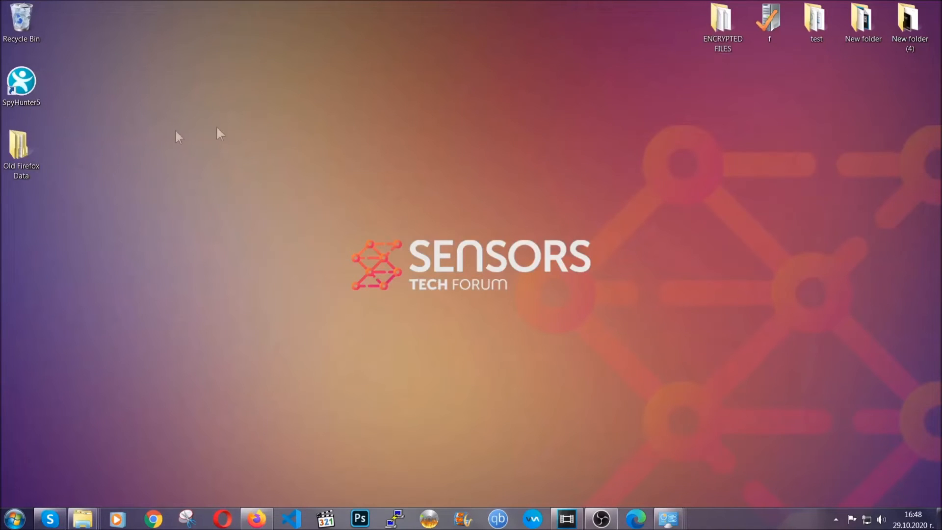
Select the Old Firefox Data folder left on the desktop.
left_click(21, 147)
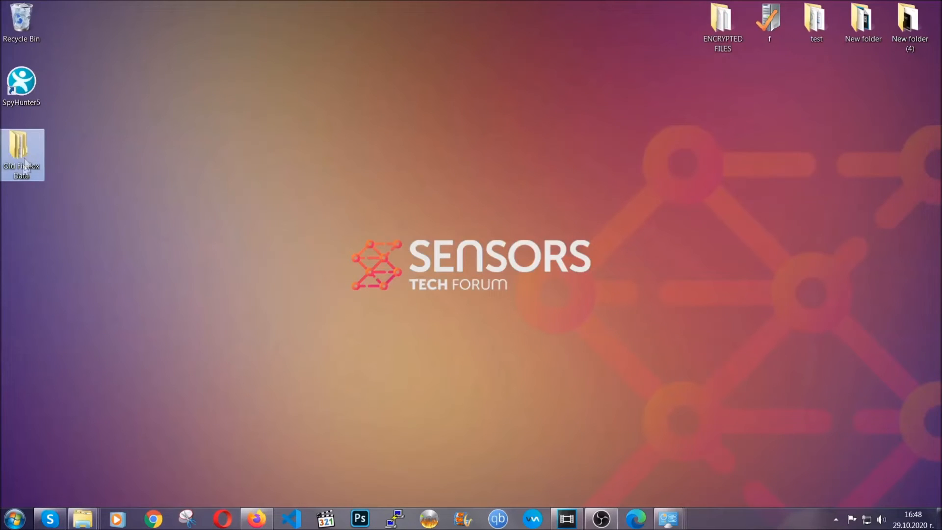
mouse_move(11, 152)
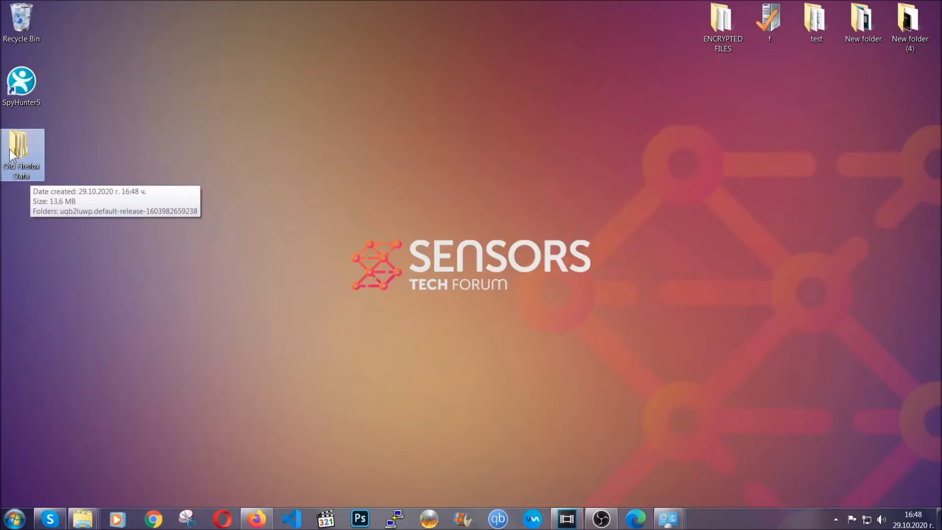
mouse_move(506, 234)
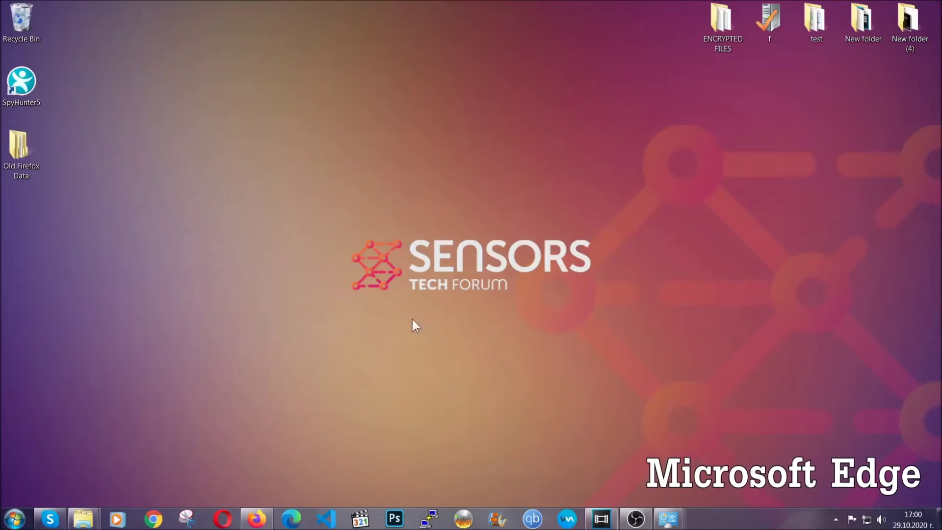
Clear Edge browsing data for All time including autofill, site permissions and hosted app data.
left_click(291, 518)
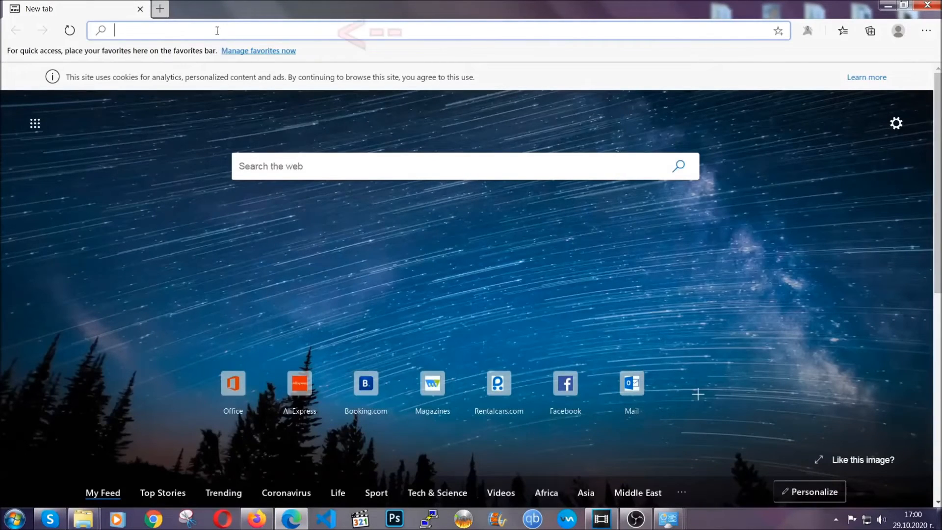
type("edge://version")
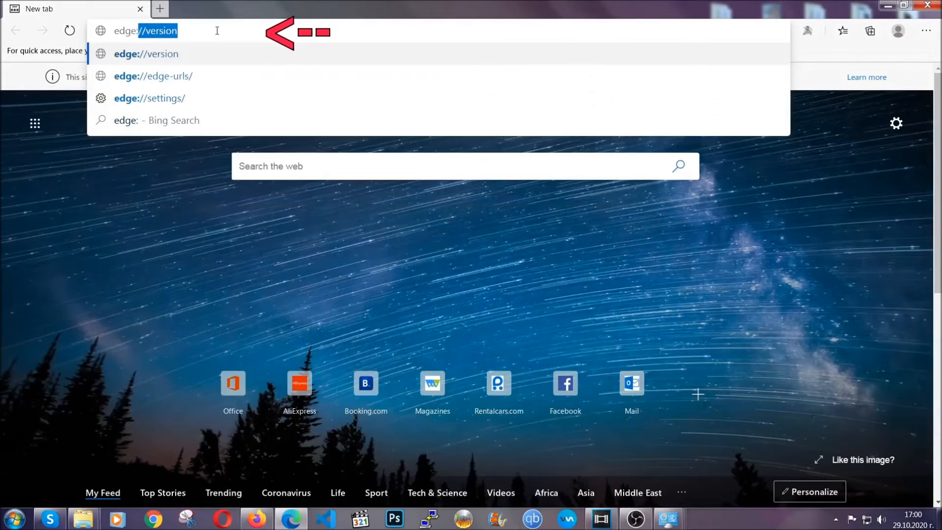
type("edge://settings/clearBrowserData")
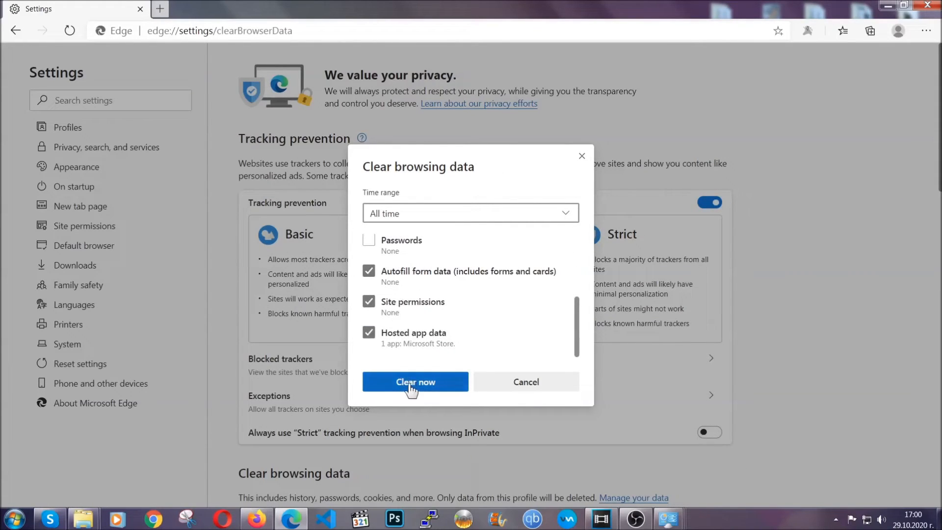
left_click(415, 381)
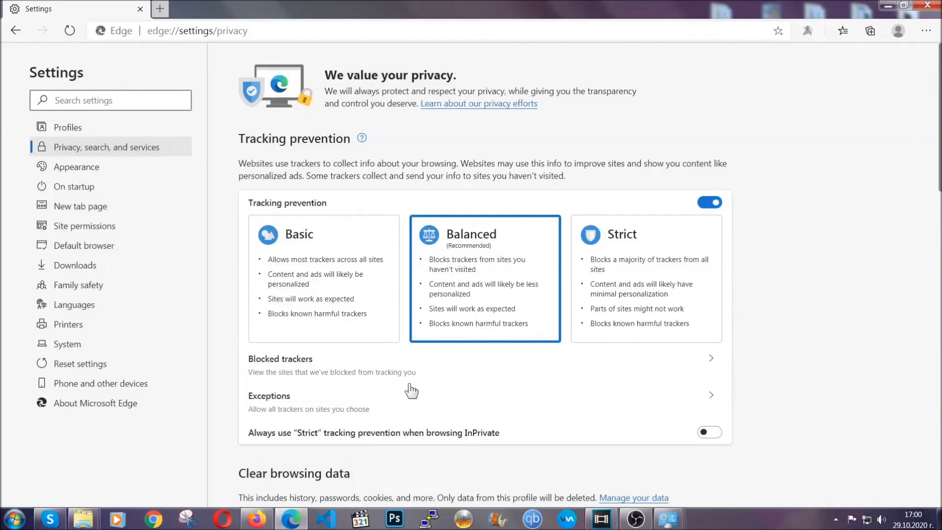
mouse_move(925, 31)
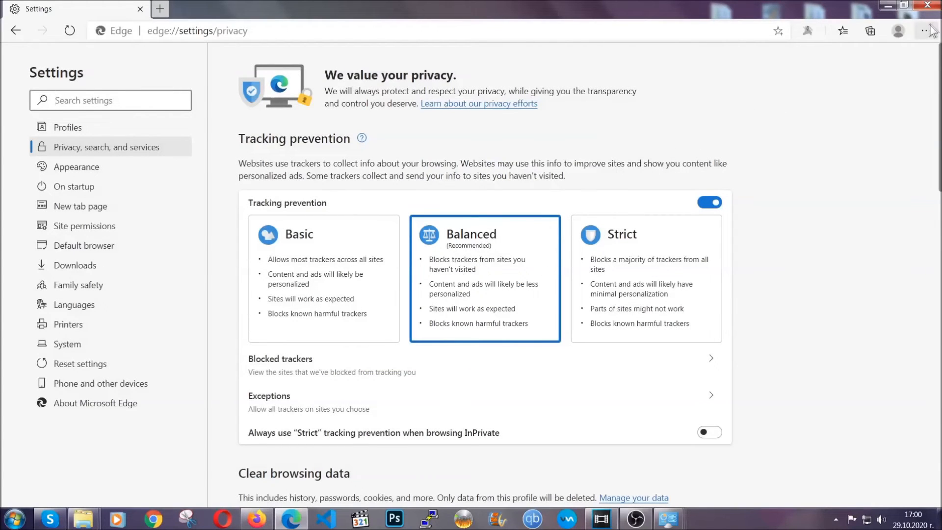
Remove Edge's only installed extension from the Extensions page, confirm, and close Edge.
left_click(926, 30)
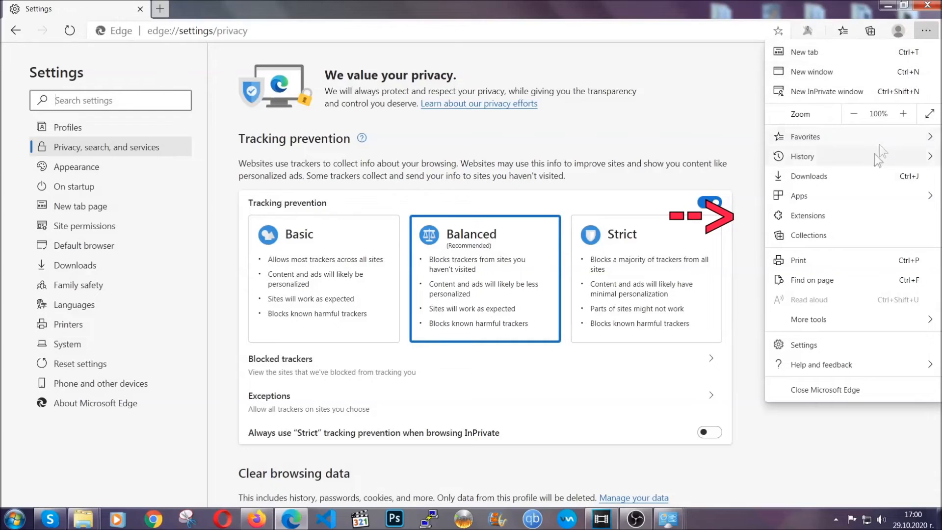
left_click(808, 215)
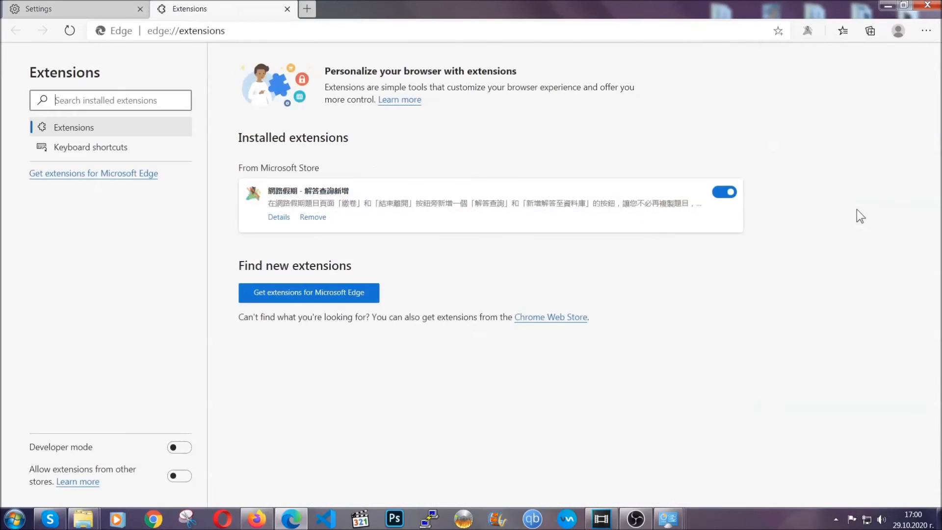
mouse_move(724, 194)
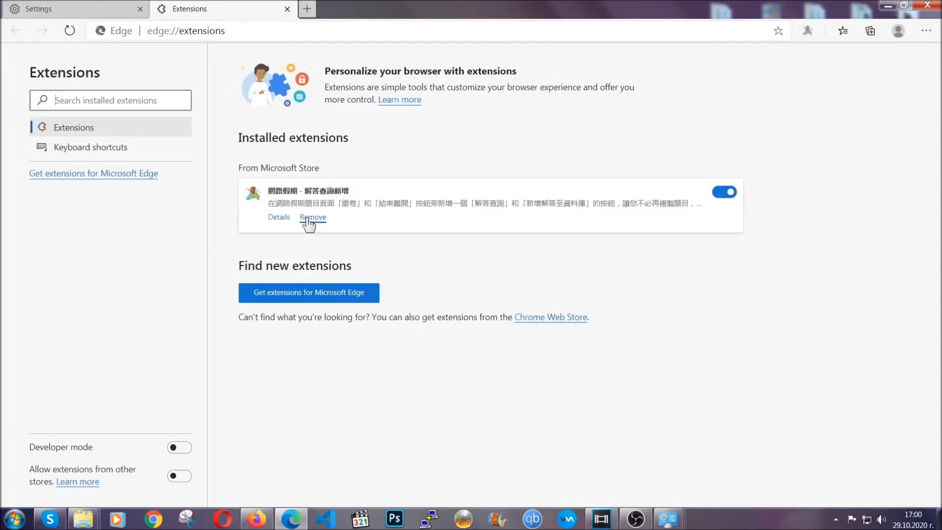
left_click(312, 217)
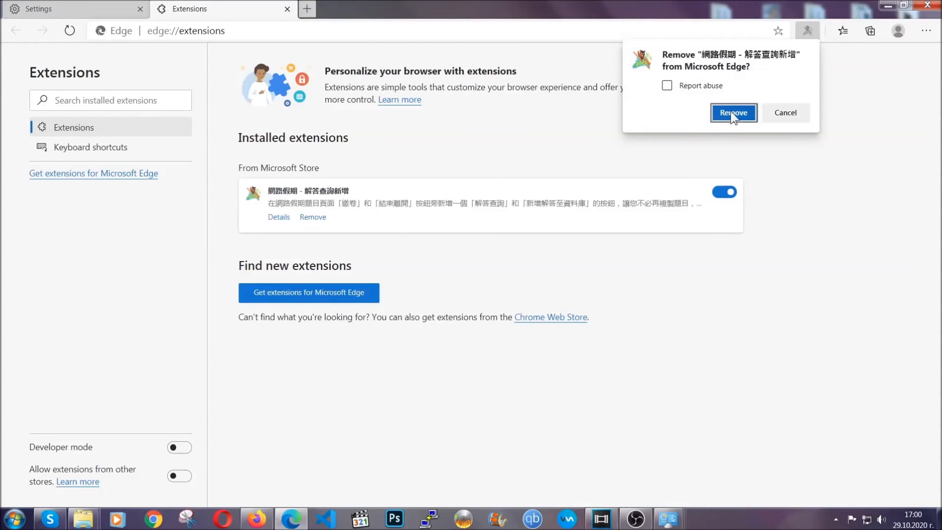
left_click(734, 112)
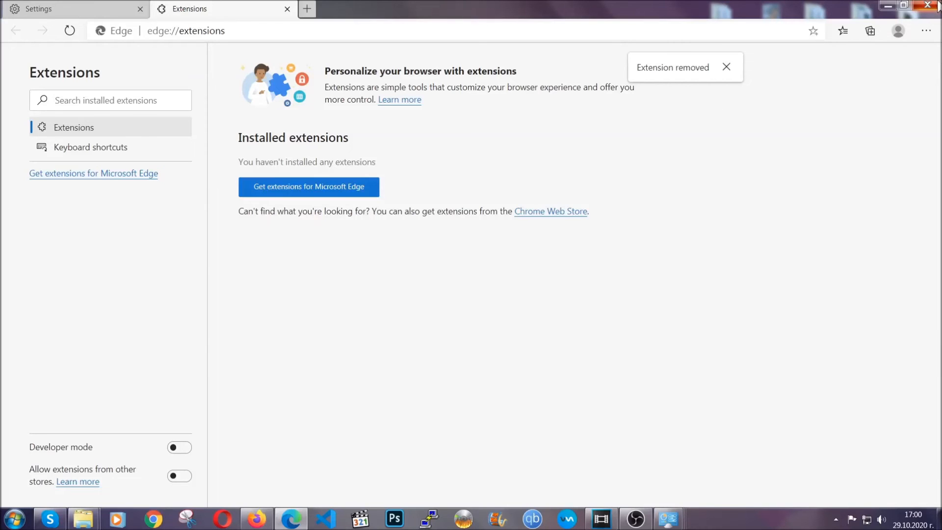
left_click(928, 5)
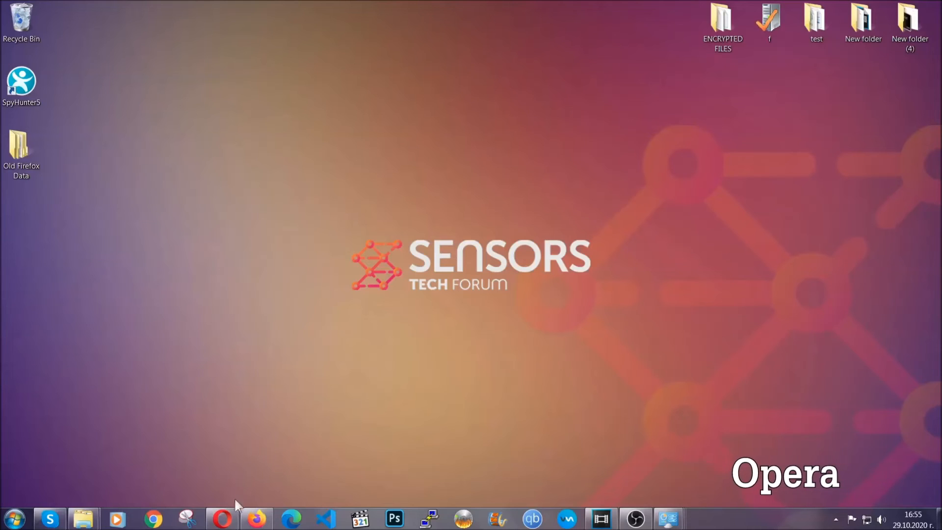
Launch Opera and go to opera://settings/clearBrowserData.
left_click(220, 518)
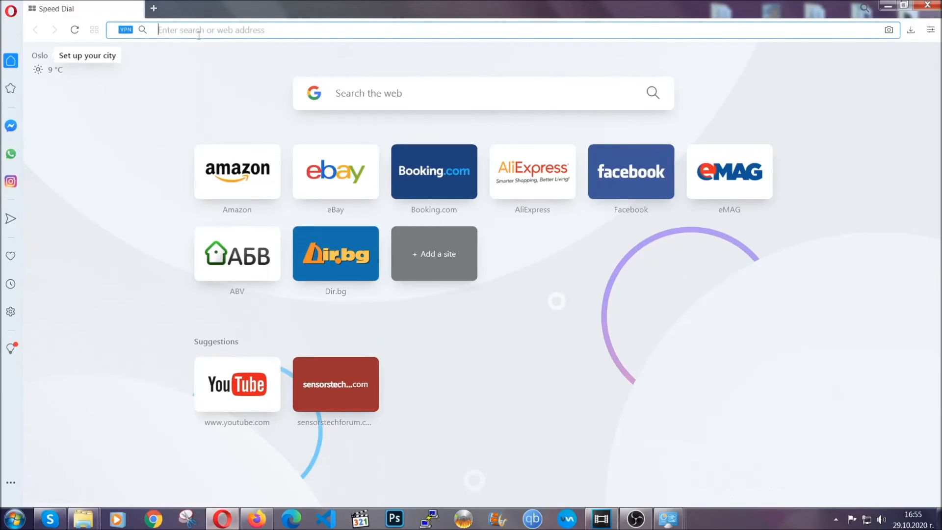
type("opera")
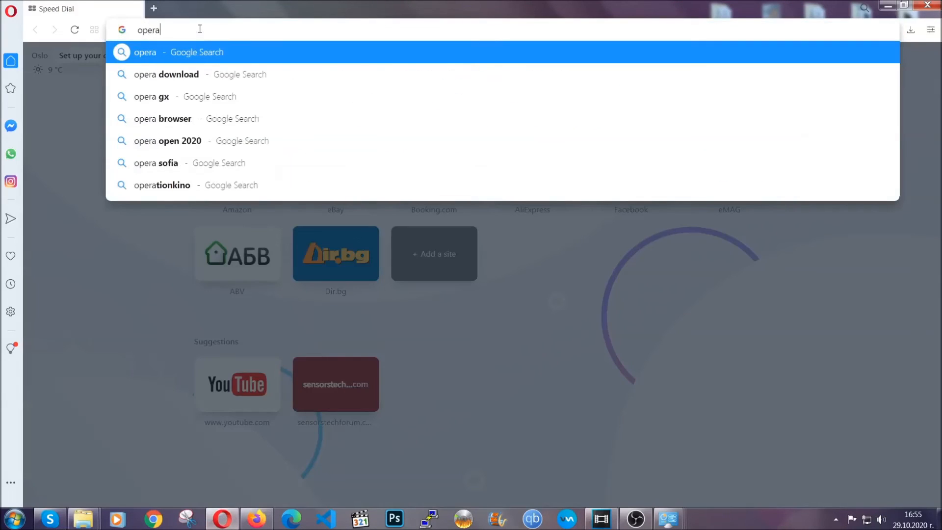
type("opera://settings/c")
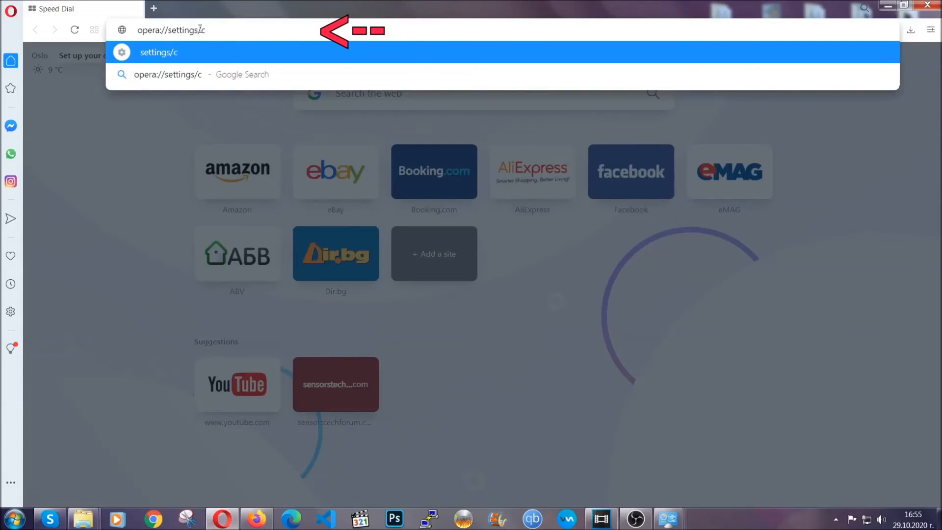
type("learBr")
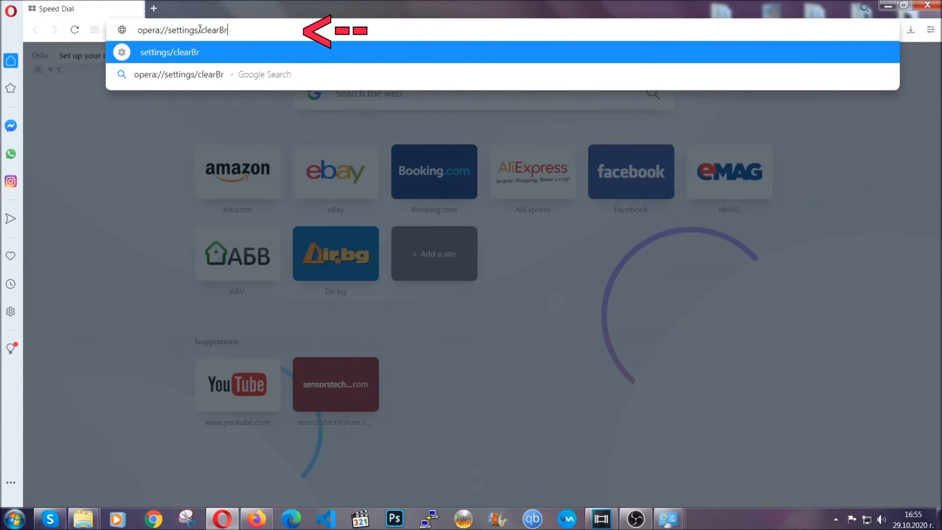
type("owserData")
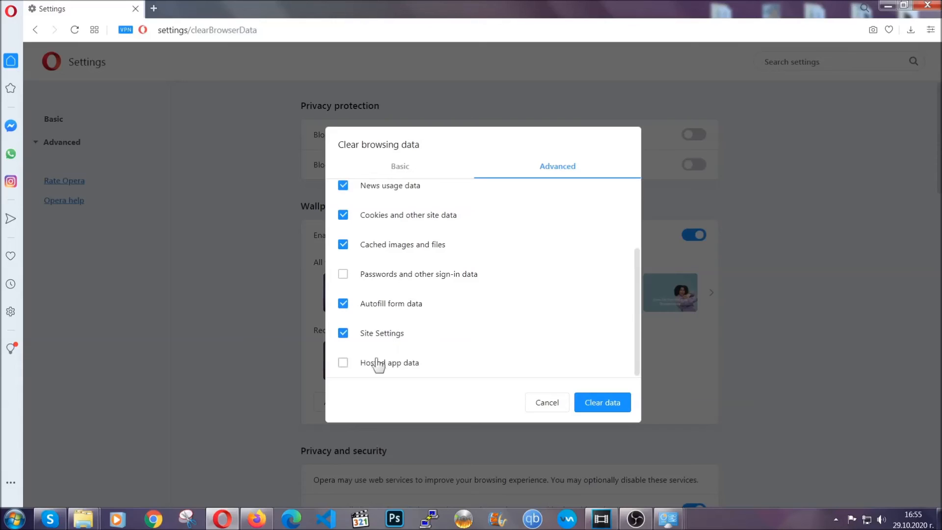
Include Hosted app data and clear the selected browsing data, keeping passwords.
left_click(344, 363)
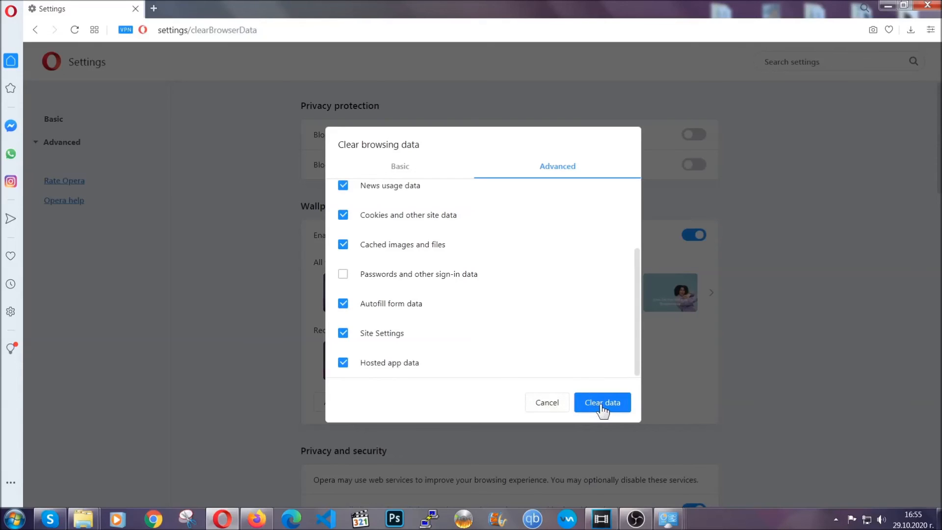
left_click(602, 403)
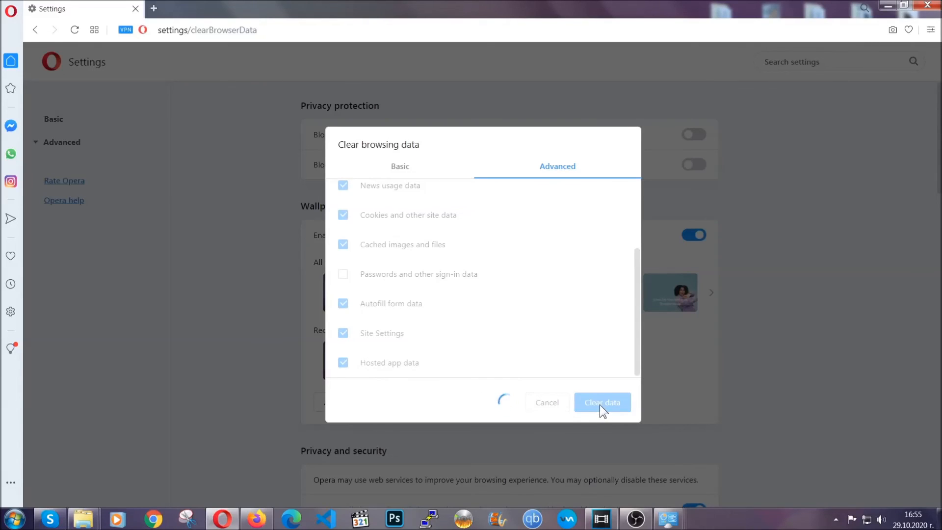
left_click(602, 402)
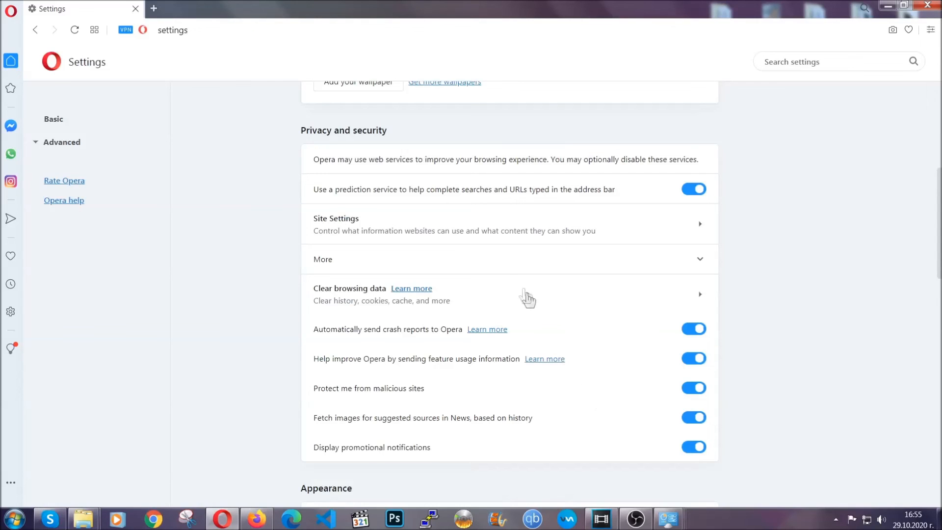
mouse_move(613, 226)
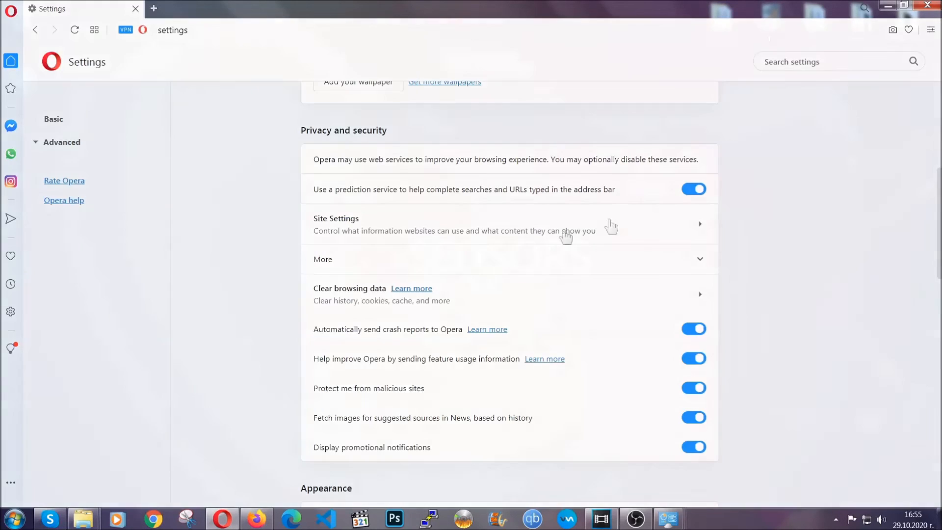